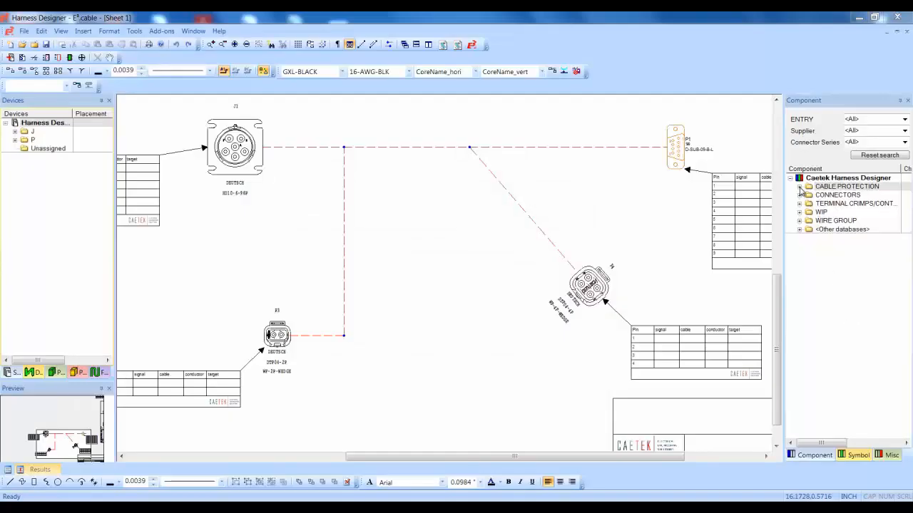
Step: Choose Place on Segment for the PP-15g-R-FB sleeve from the Cable Protection catalogue
left_click(800, 185)
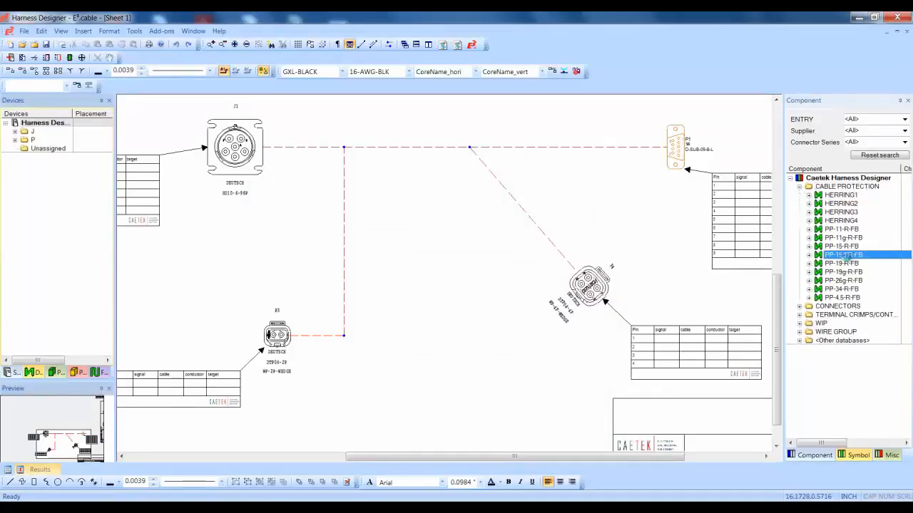
right_click(844, 254)
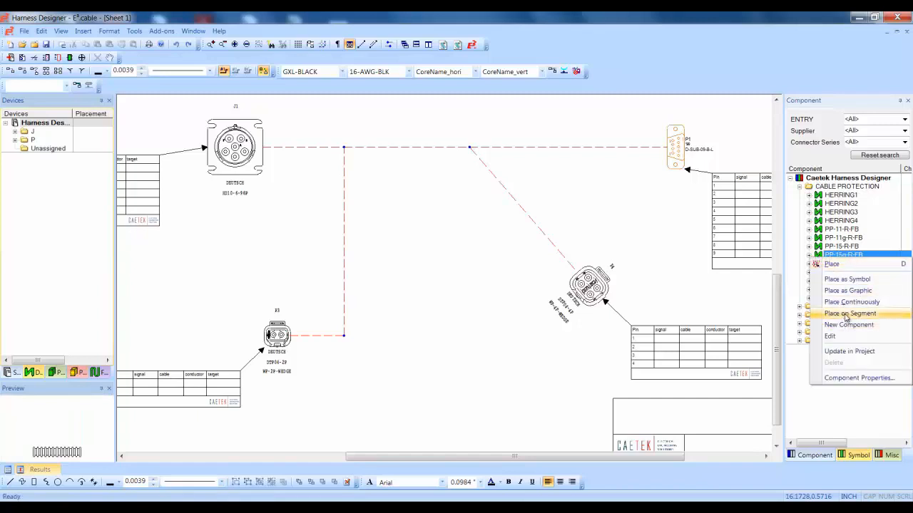
left_click(850, 313)
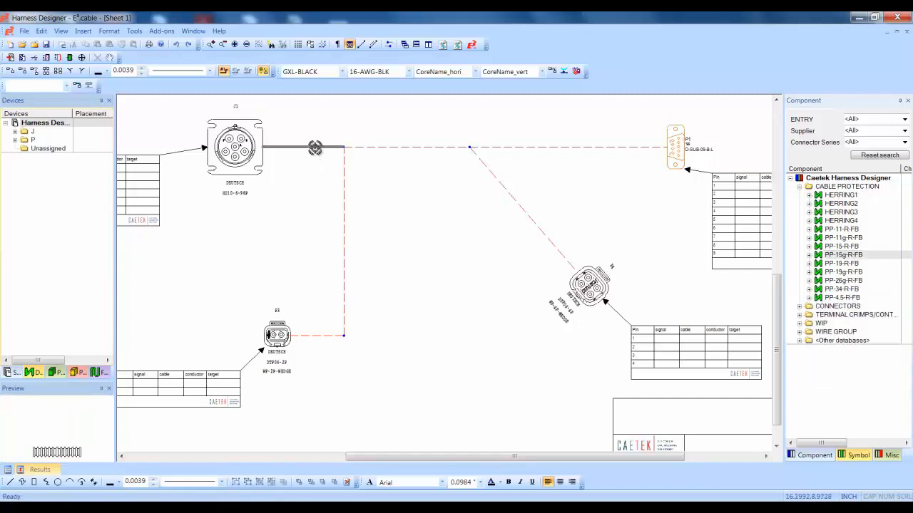
Step: Run the PP-15g-R-FB sleeve along the J1–P4 segments and the branch down to P3
left_click_drag(315, 147, 379, 146)
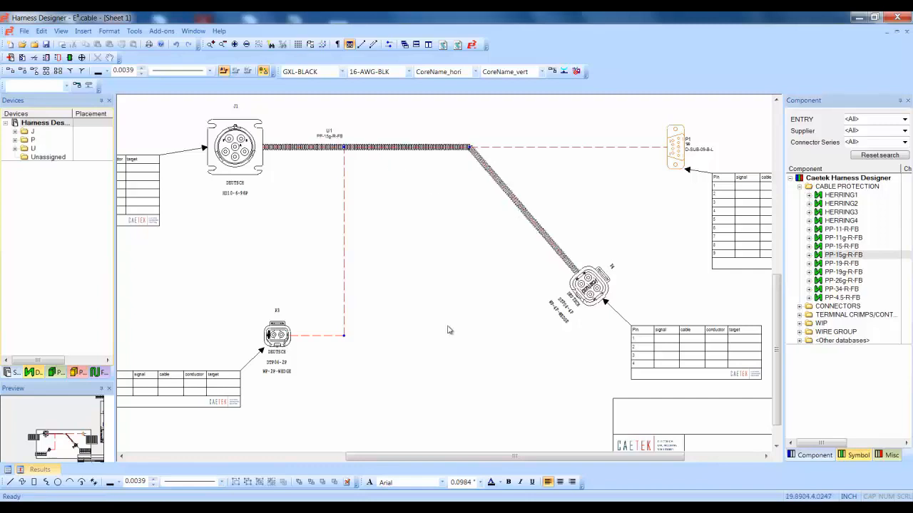
mouse_move(870, 259)
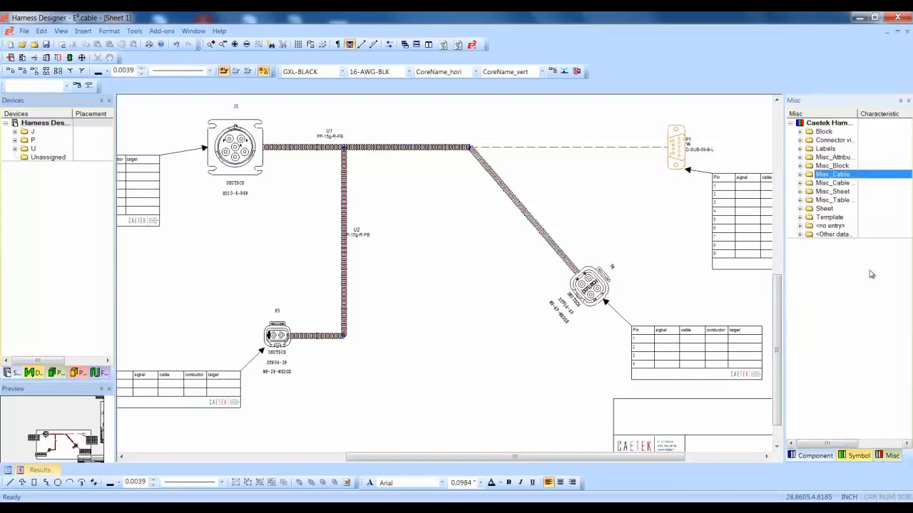
Step: Expand Misc_Cable and sleeve the remaining segments, including the run to P1
left_click(844, 183)
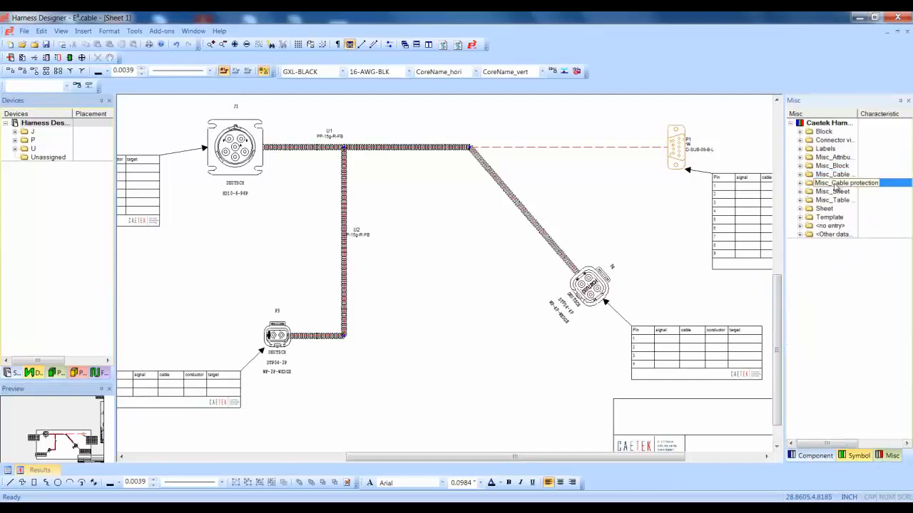
left_click(801, 182)
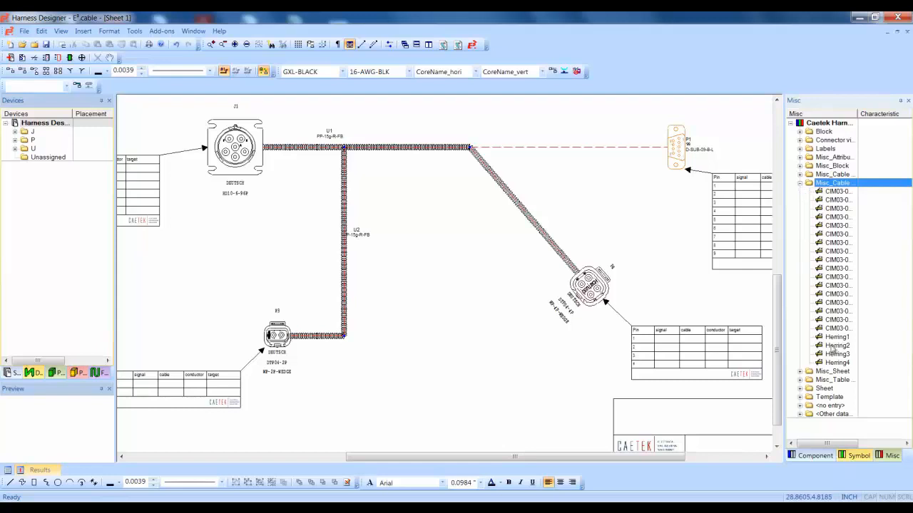
left_click(839, 337)
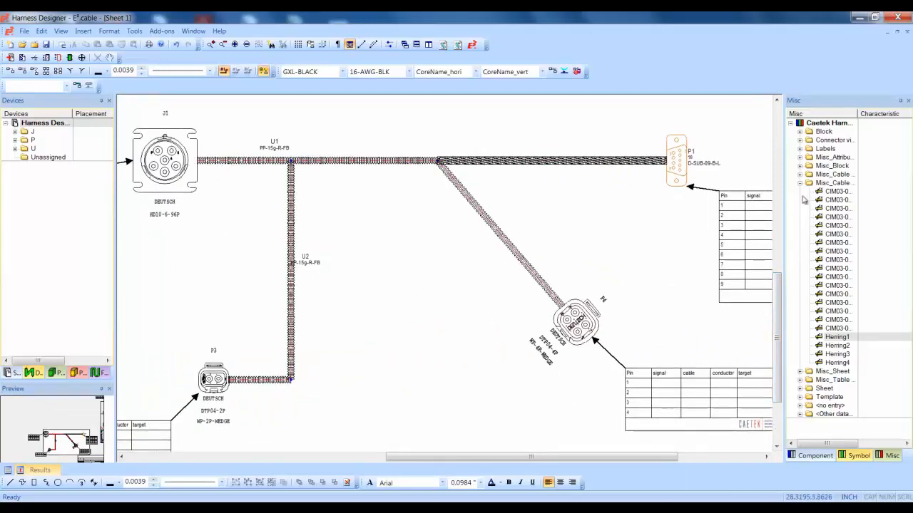
Step: Pick the CIM03 cable mount and bring up its placement options for the top segment
left_click(802, 183)
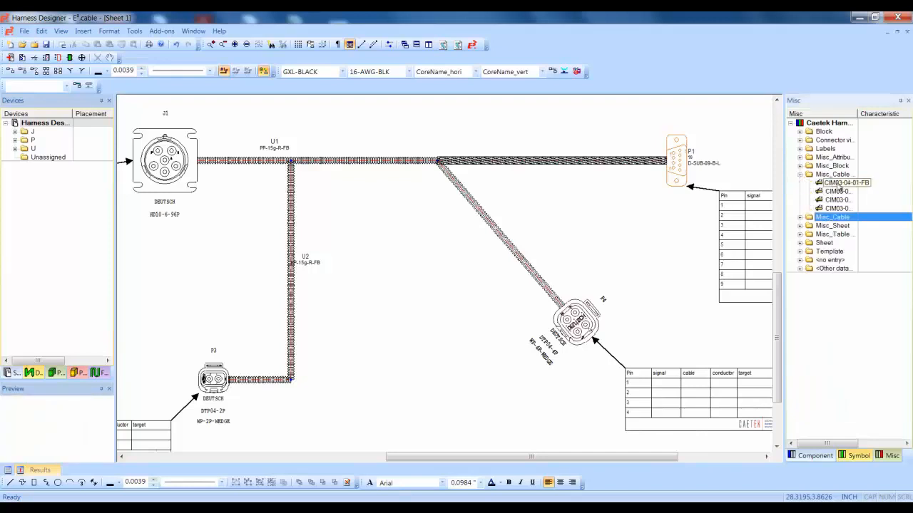
right_click(845, 183)
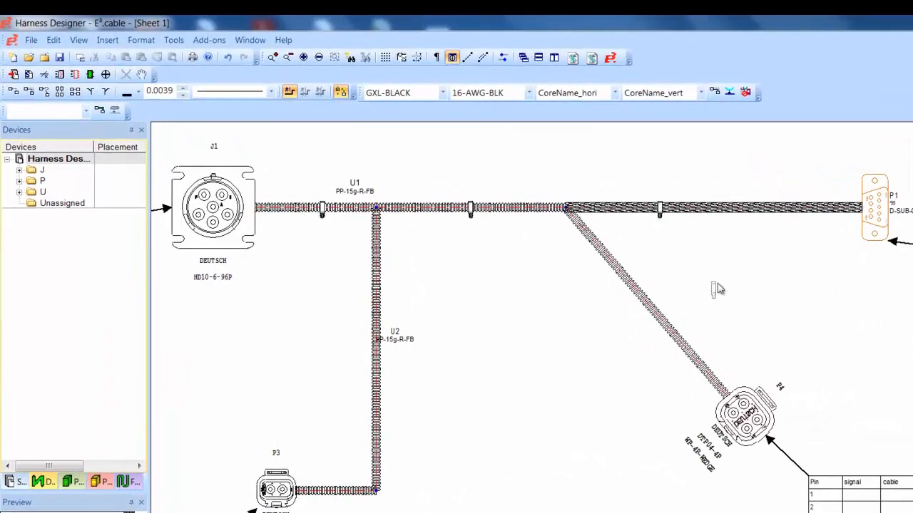
mouse_move(616, 274)
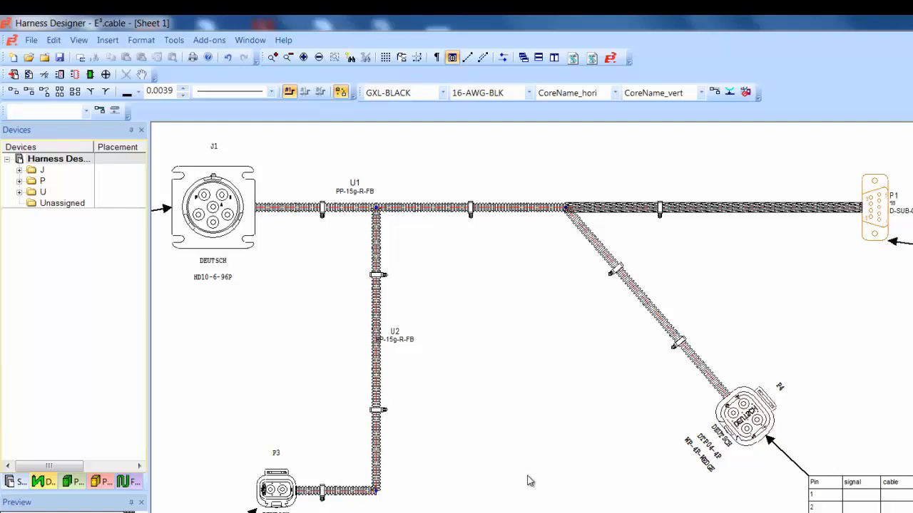
mouse_move(533, 453)
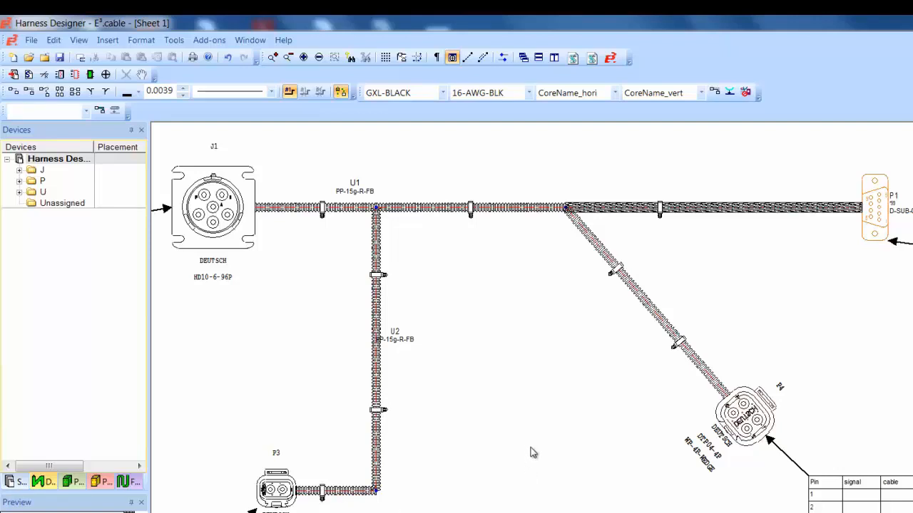